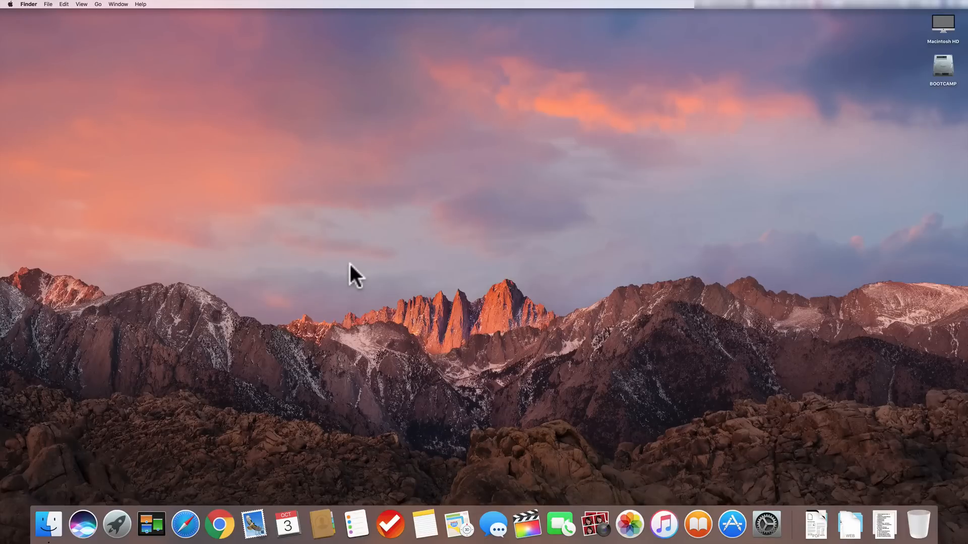
Step: Launch Safari from the Dock so it opens beside the October 2016 Calendar
click(186, 525)
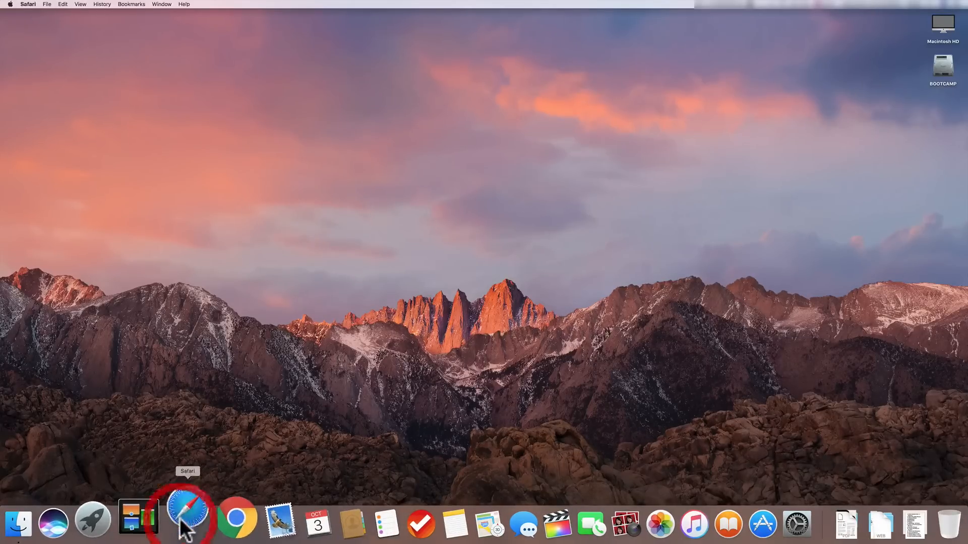
click(187, 517)
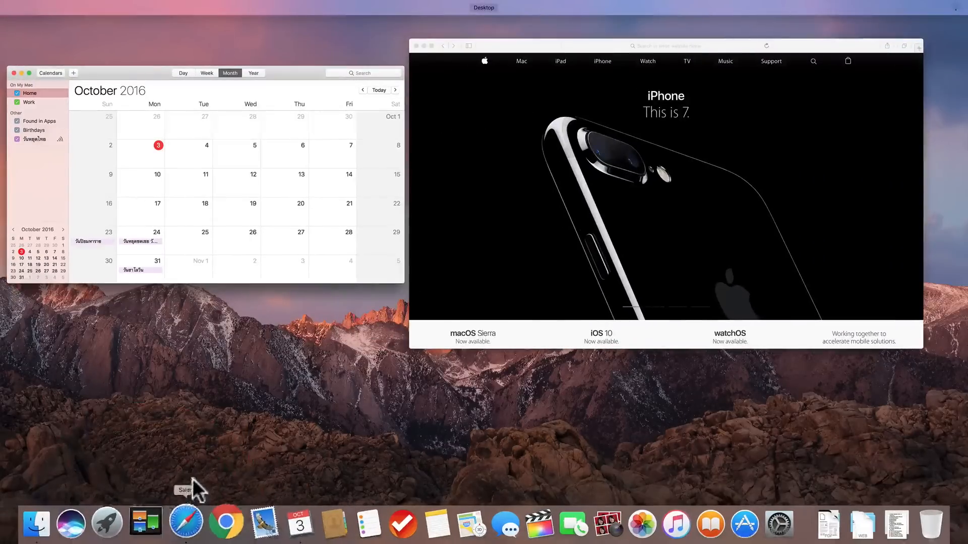
Step: Enter the Calendar and Safari full-screen space and resize the two Split View panes
key(mission_control)
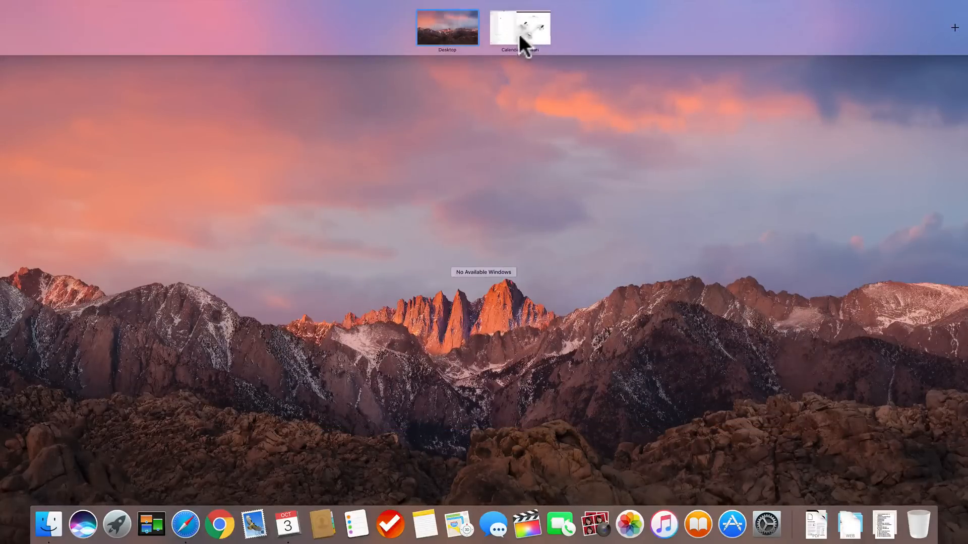
click(519, 27)
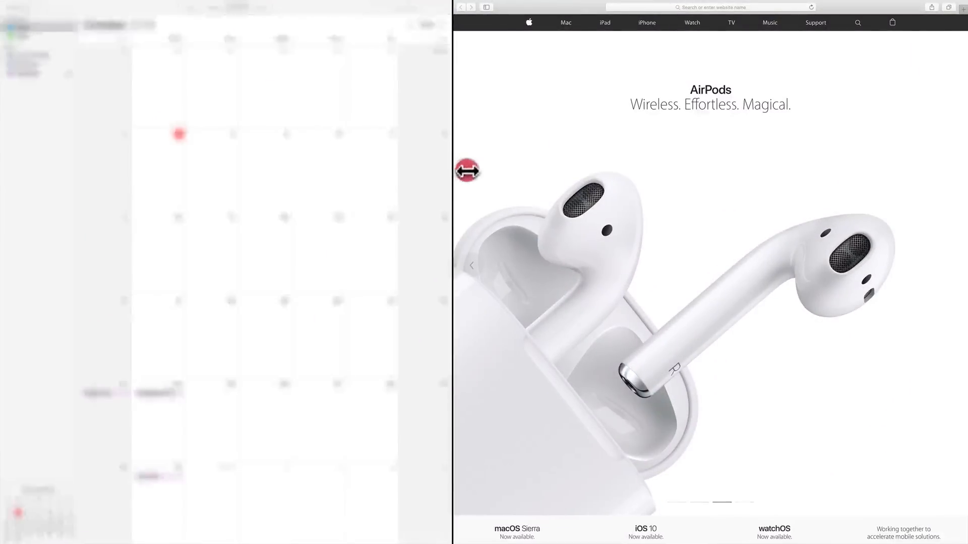
drag(468, 170, 501, 179)
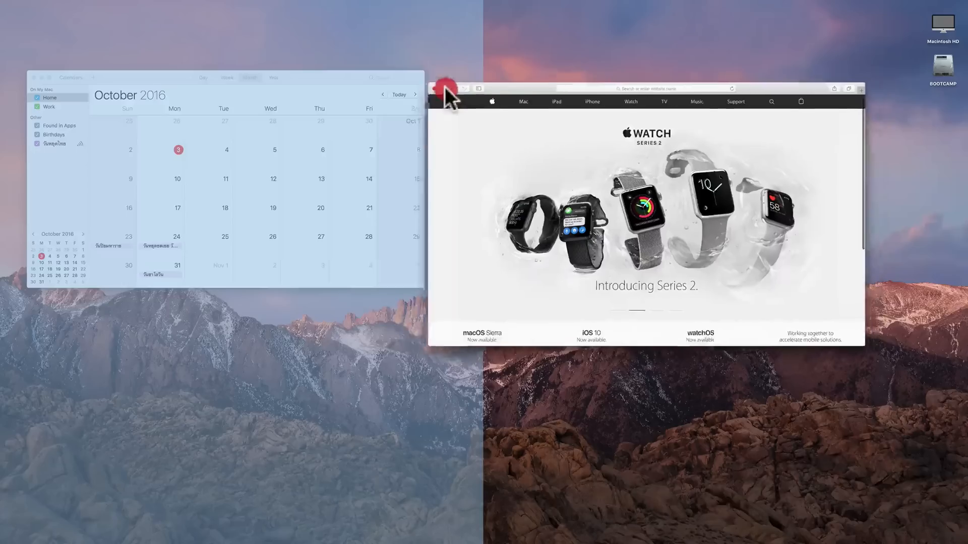
Step: Drag the Safari window showing Apple Watch into Split View beside the left-tiled Calendar
drag(445, 89, 308, 90)
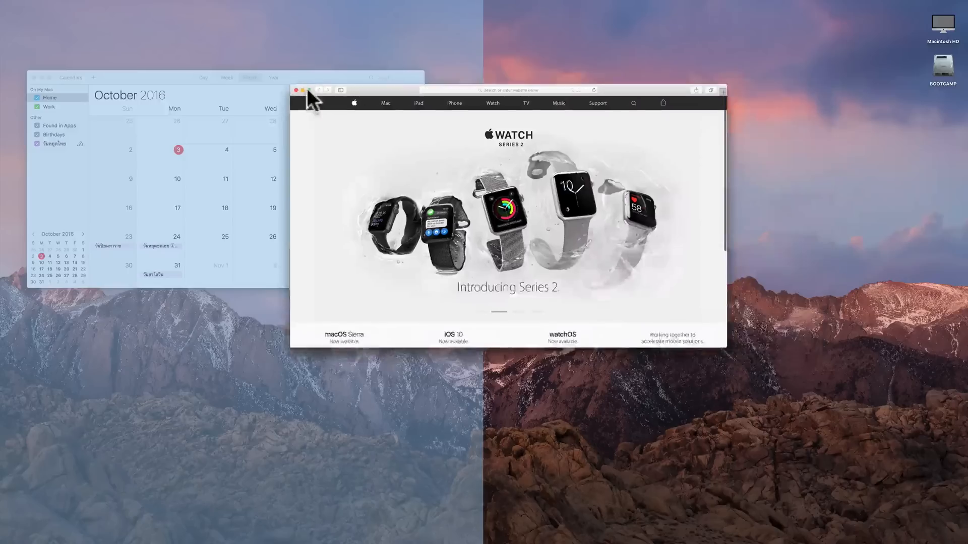